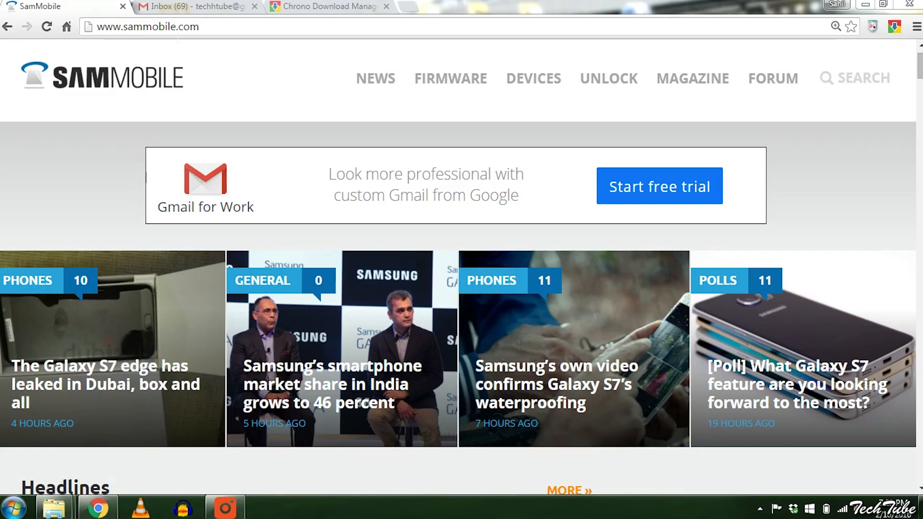
pyautogui.moveTo(234, 73)
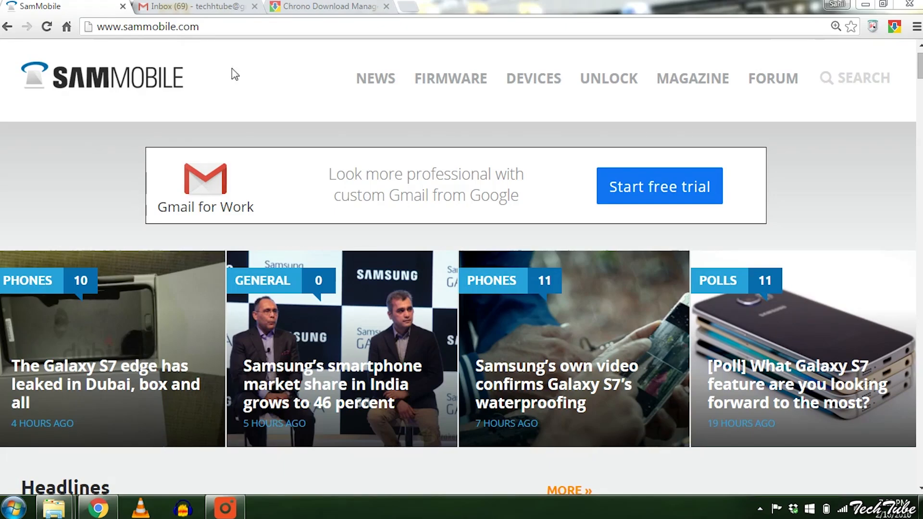
pyautogui.moveTo(399, 128)
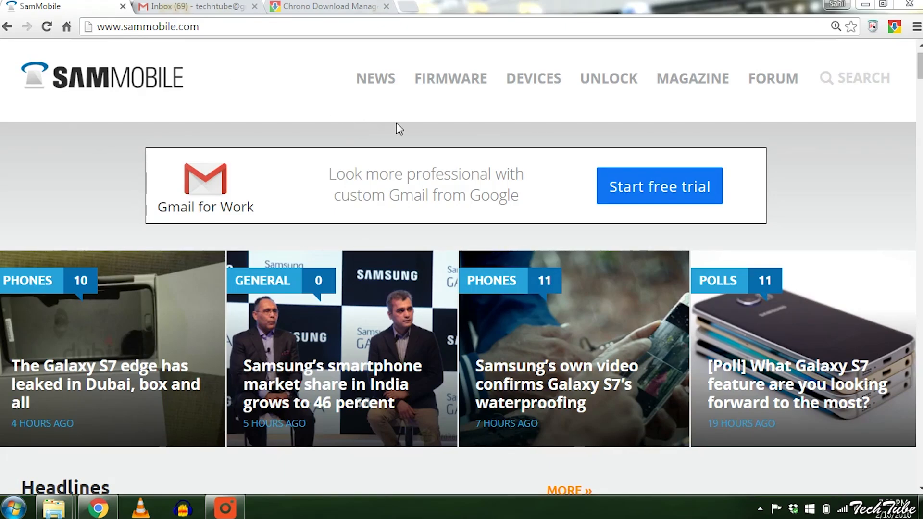
# Step: Open SamMobile's FIRMWARE section from the top navigation bar
pyautogui.click(450, 78)
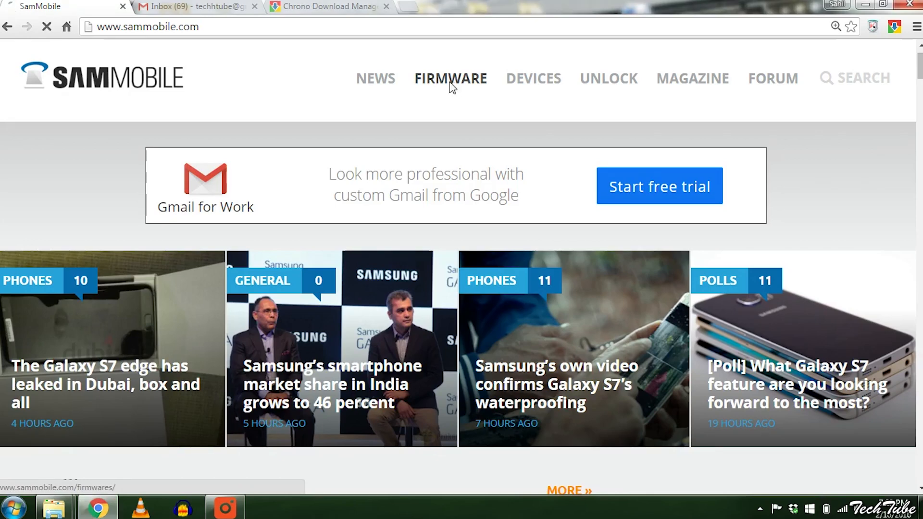
# Step: Search firmware for GALAXY NOTE II (GT-N7100) and open the Uruguay 4.4.2 download
pyautogui.click(450, 77)
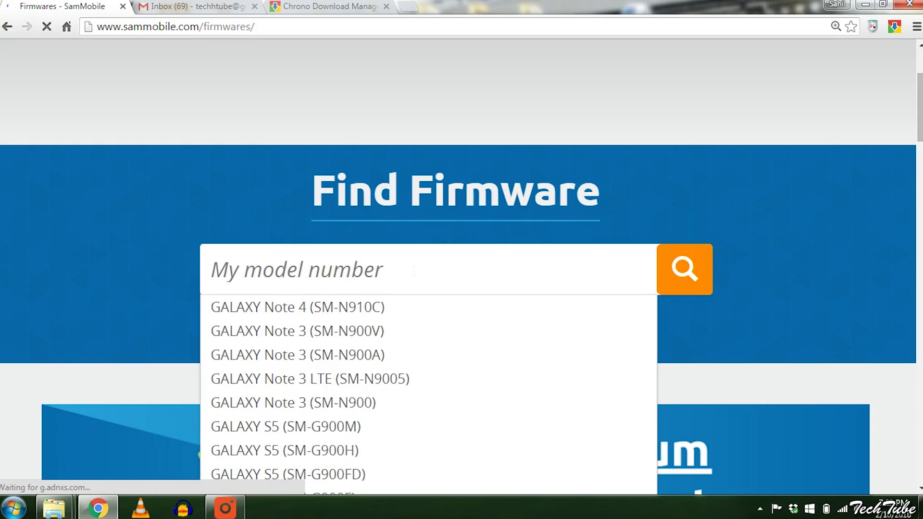
pyautogui.write('GT-N7100)')
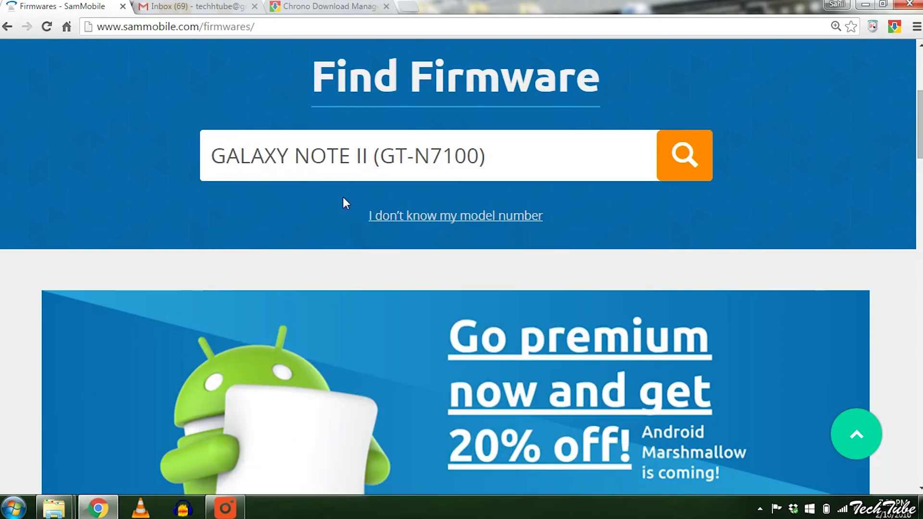
pyautogui.click(684, 155)
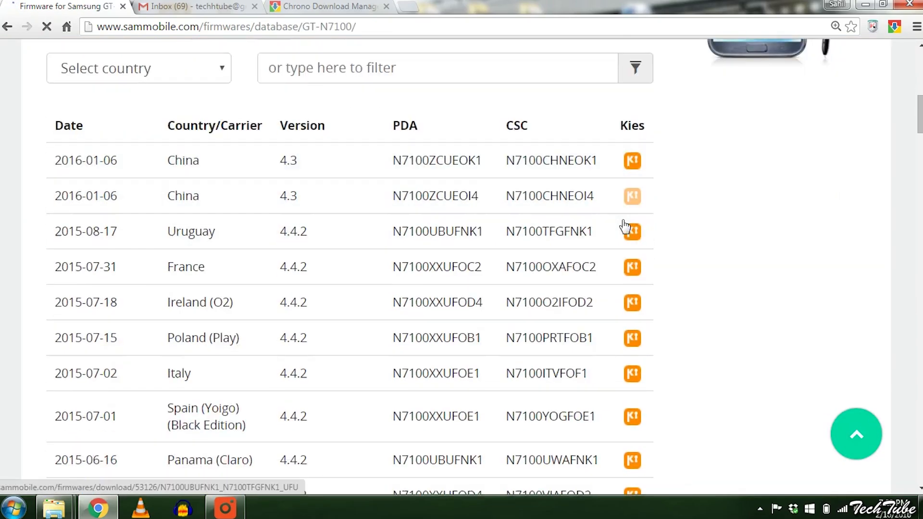
pyautogui.click(632, 231)
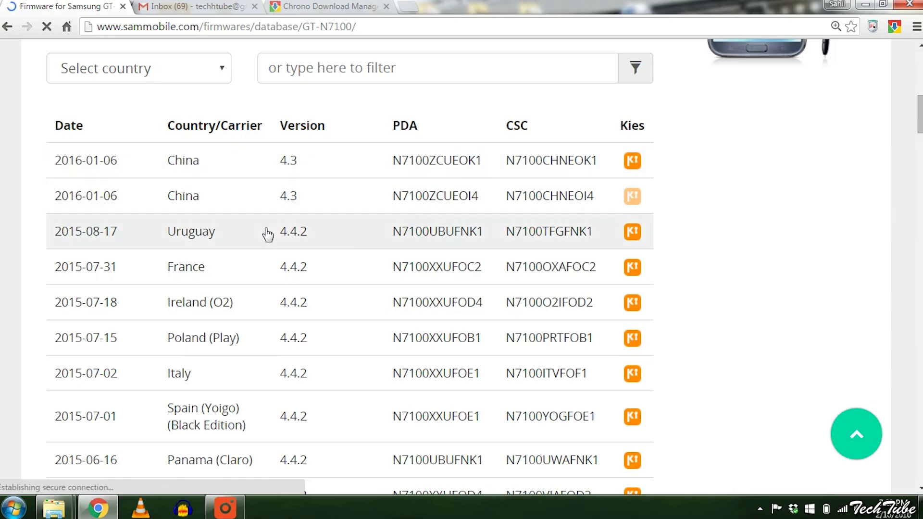
pyautogui.moveTo(218, 80)
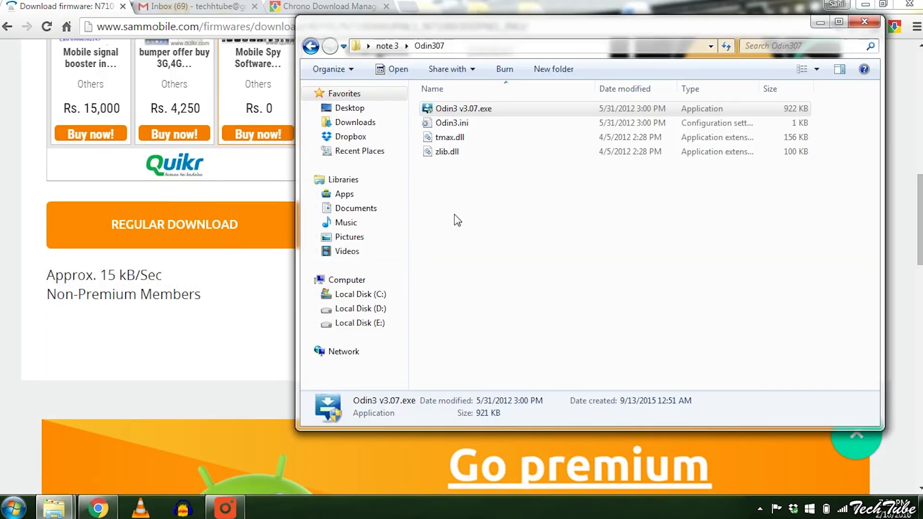
# Step: Run Odin3 v3.07.exe from the Odin307 folder
pyautogui.click(464, 109)
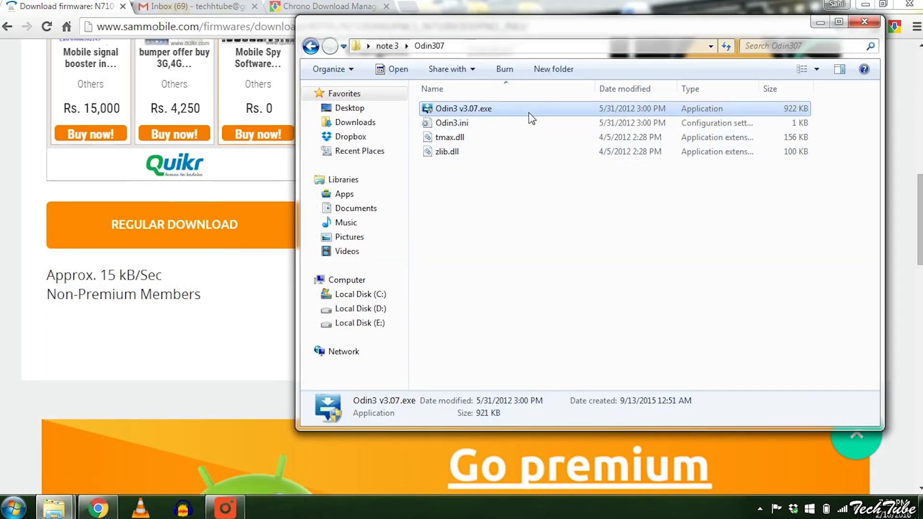
pyautogui.moveTo(537, 112)
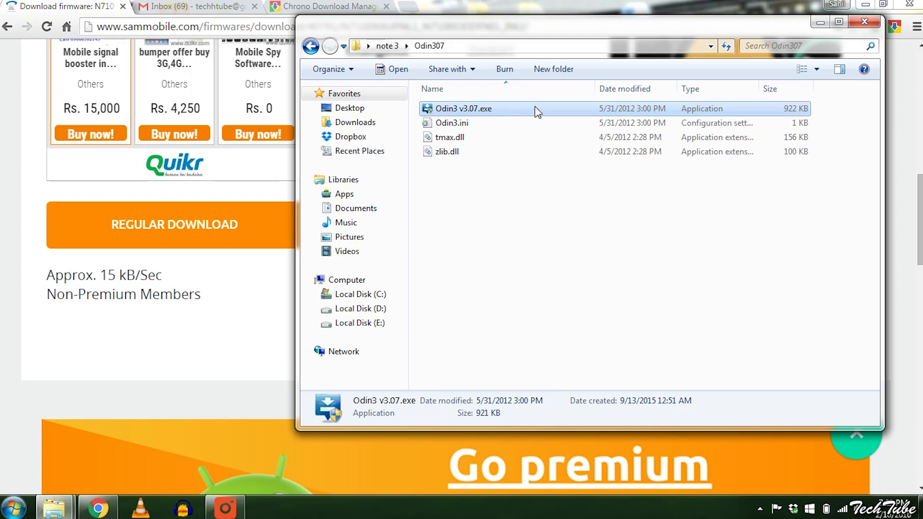
pyautogui.doubleClick(464, 108)
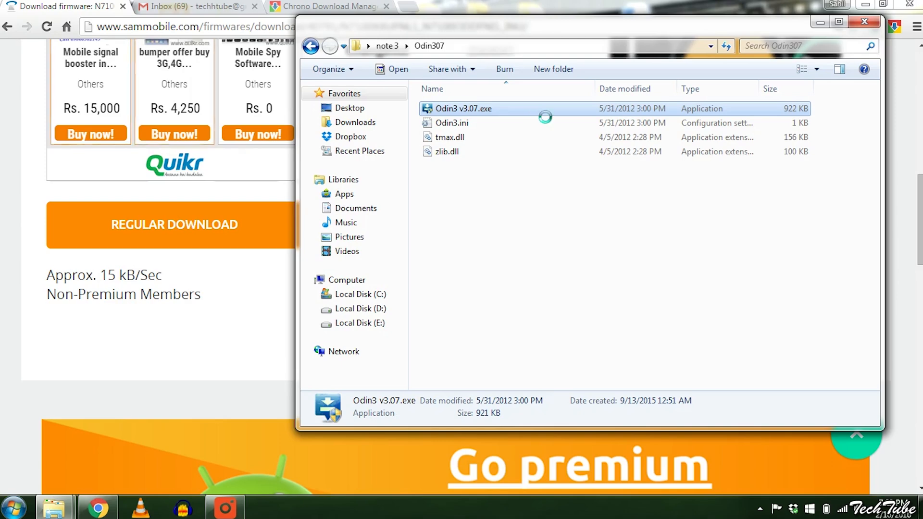
pyautogui.rightClick(464, 108)
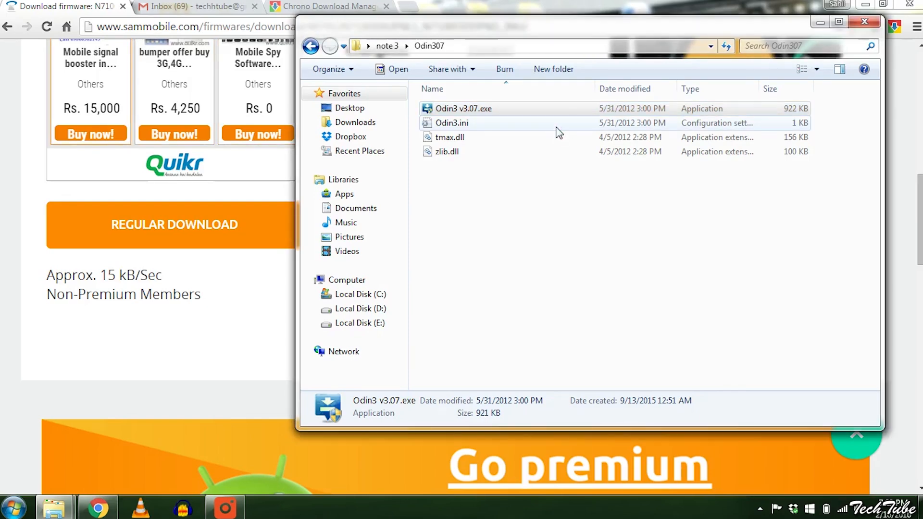
pyautogui.doubleClick(463, 108)
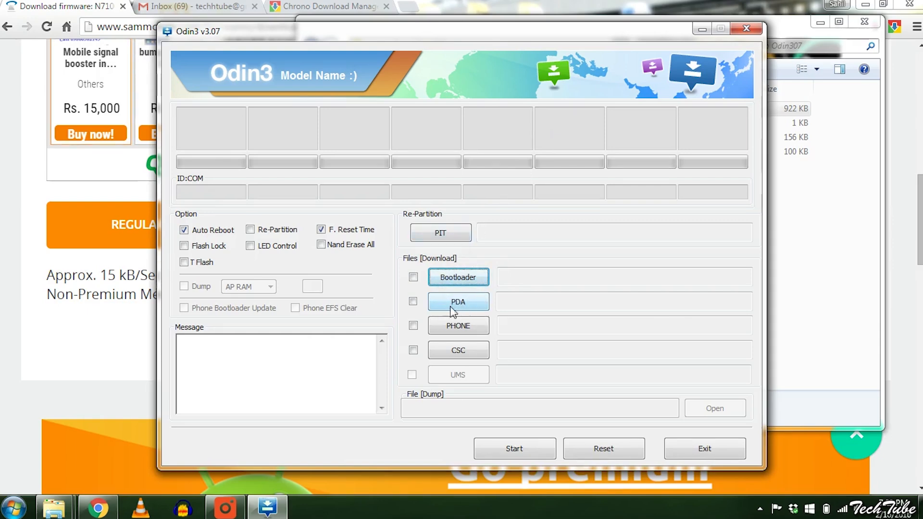
pyautogui.moveTo(458, 310)
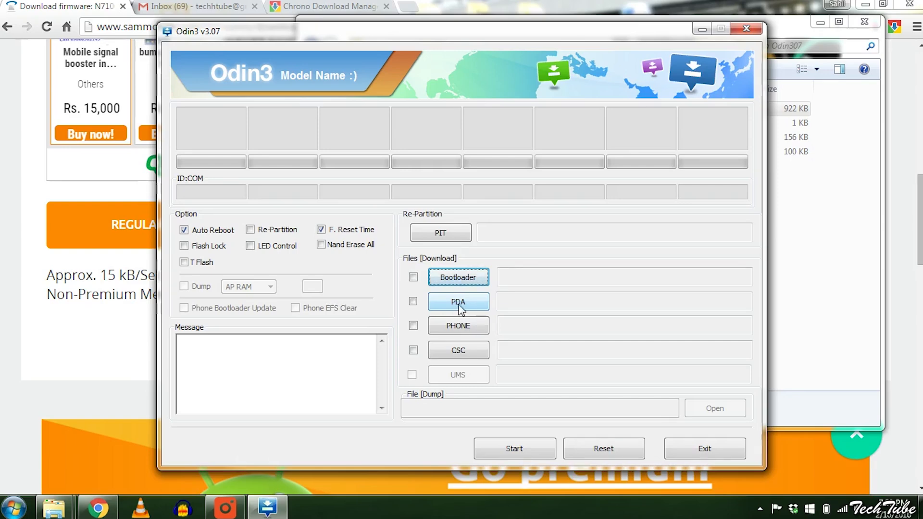
# Step: Open the PDA file picker in Odin3's Files [Download] section
pyautogui.click(458, 302)
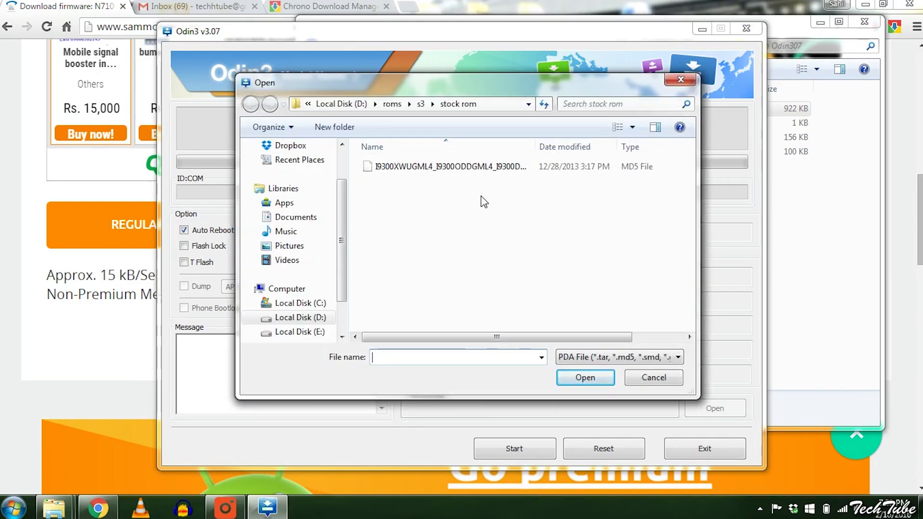
# Step: Load the I9300 .md5 stock ROM from D:\roms\s3\stock rom into PDA
pyautogui.click(449, 166)
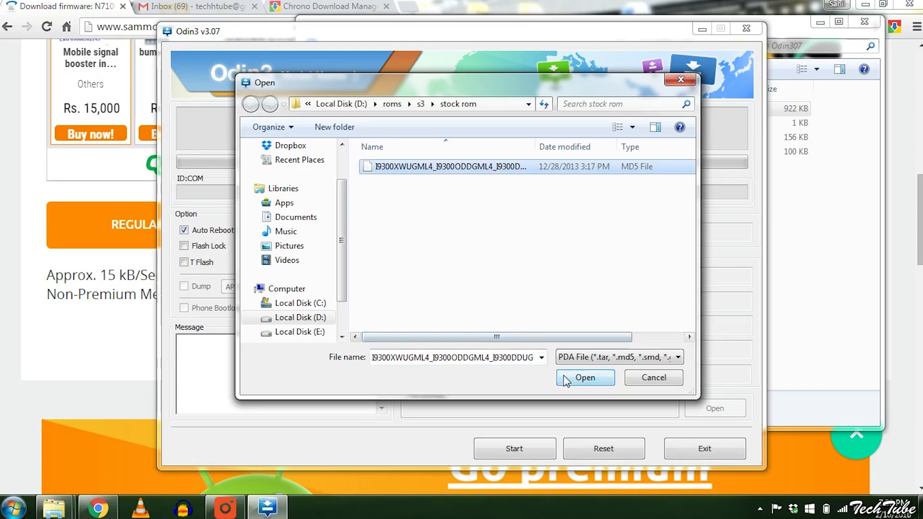
pyautogui.click(584, 377)
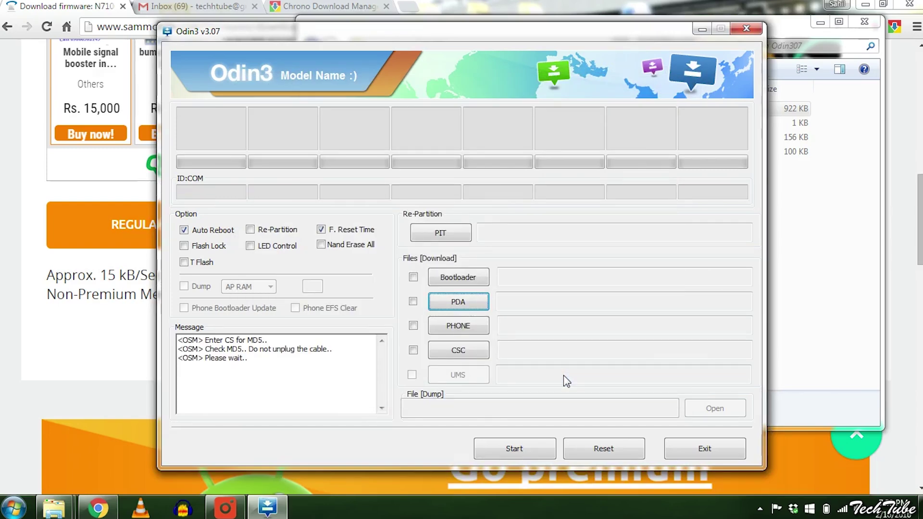
# Step: Wait for COM12 and a passed MD5 check, then start flashing the I9300 ROM
pyautogui.click(458, 301)
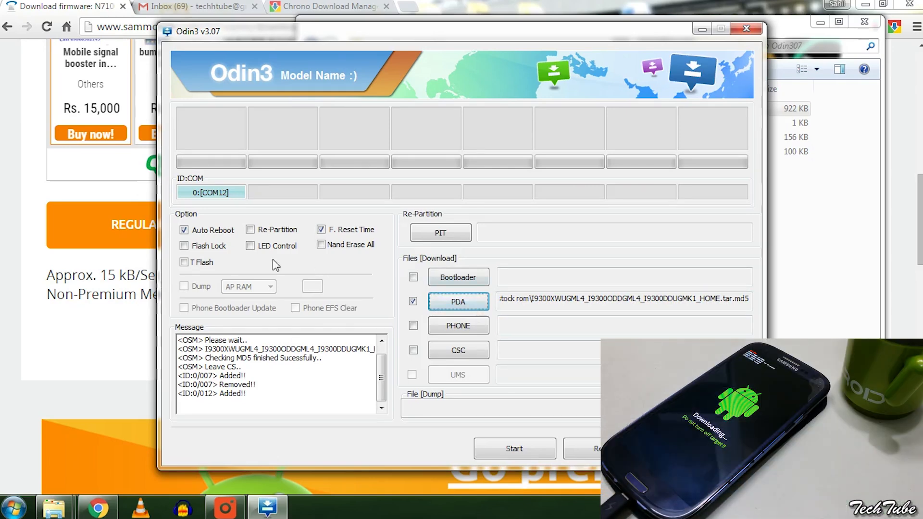
pyautogui.moveTo(215, 200)
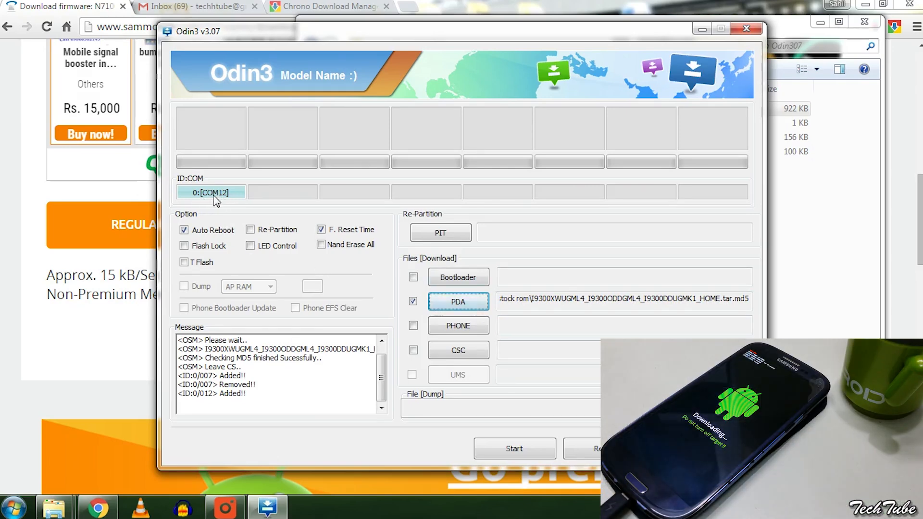
pyautogui.moveTo(218, 197)
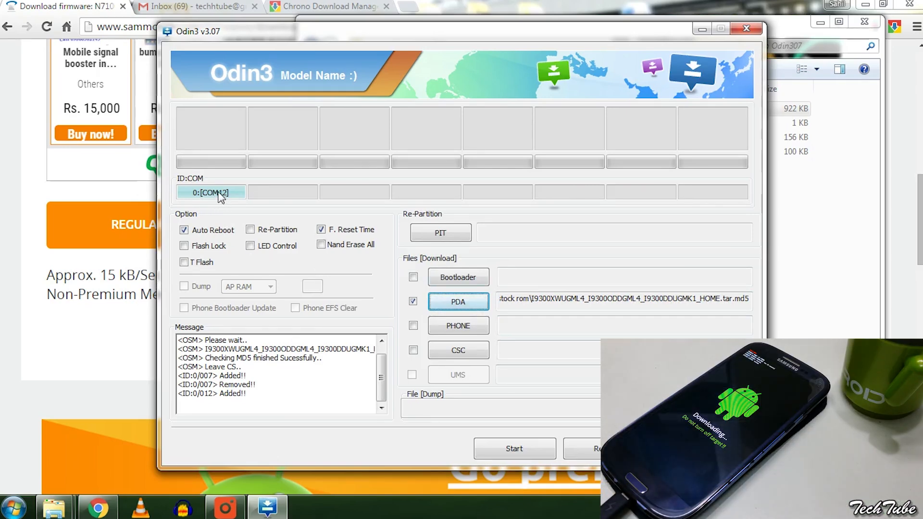
pyautogui.moveTo(213, 201)
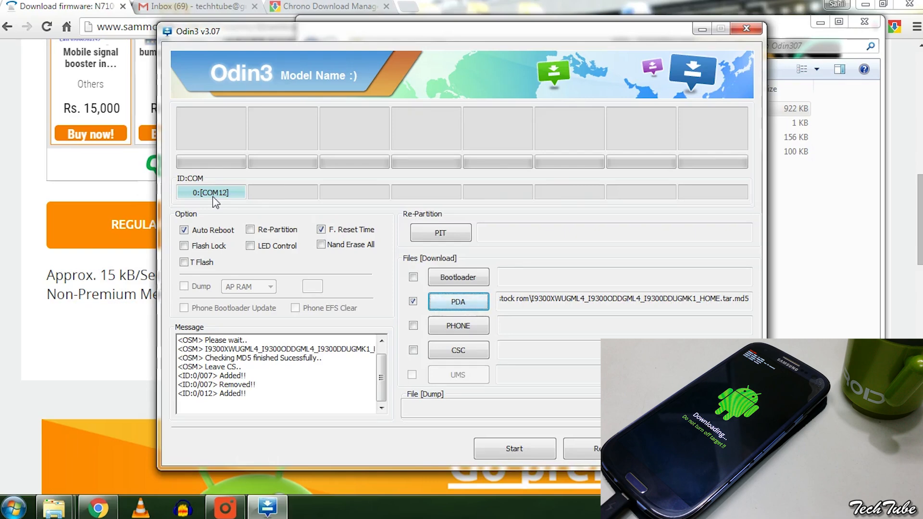
pyautogui.moveTo(243, 221)
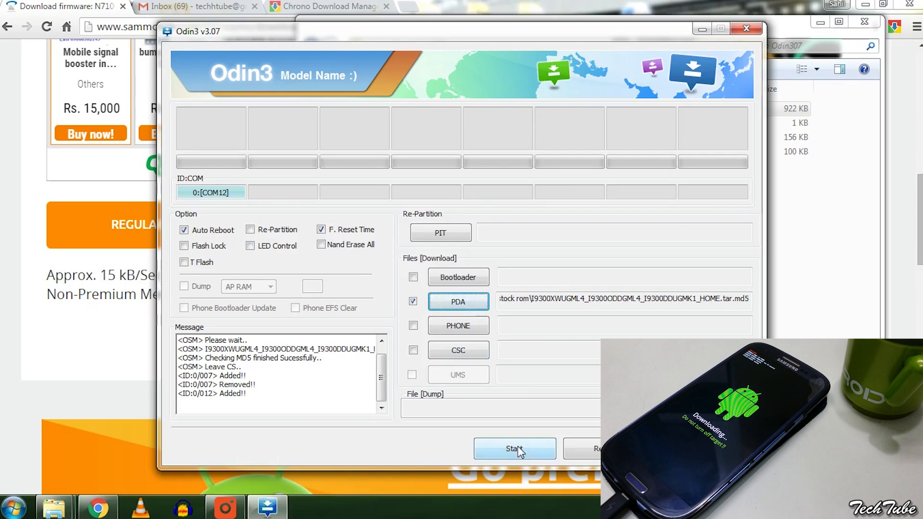
pyautogui.click(514, 449)
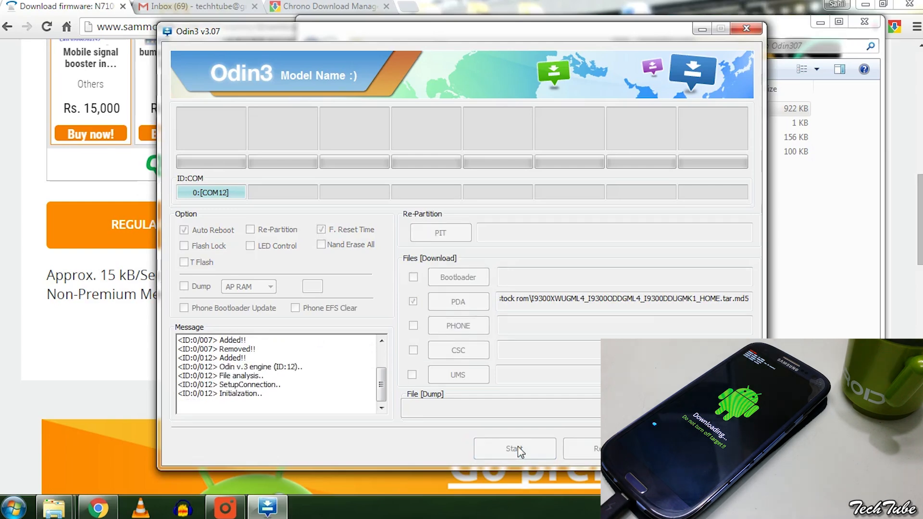